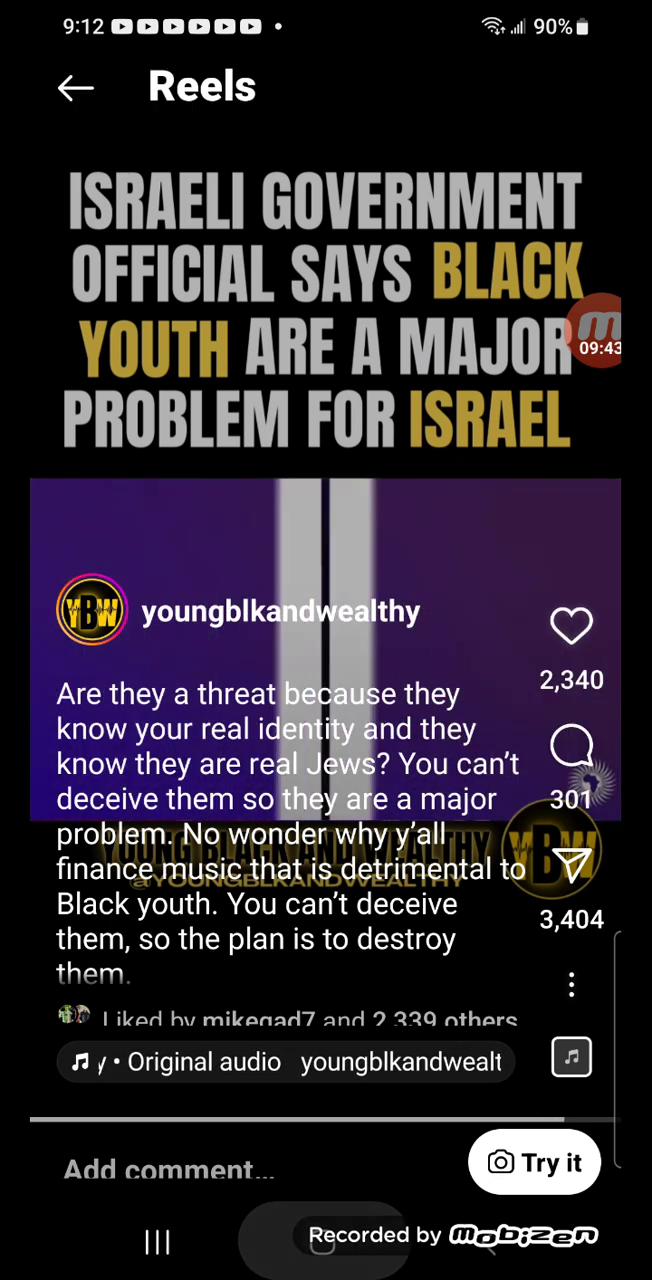
- Return from the Instagram reel to the home screen and pull down the notification shade showing the Spotify track
key(HOME)
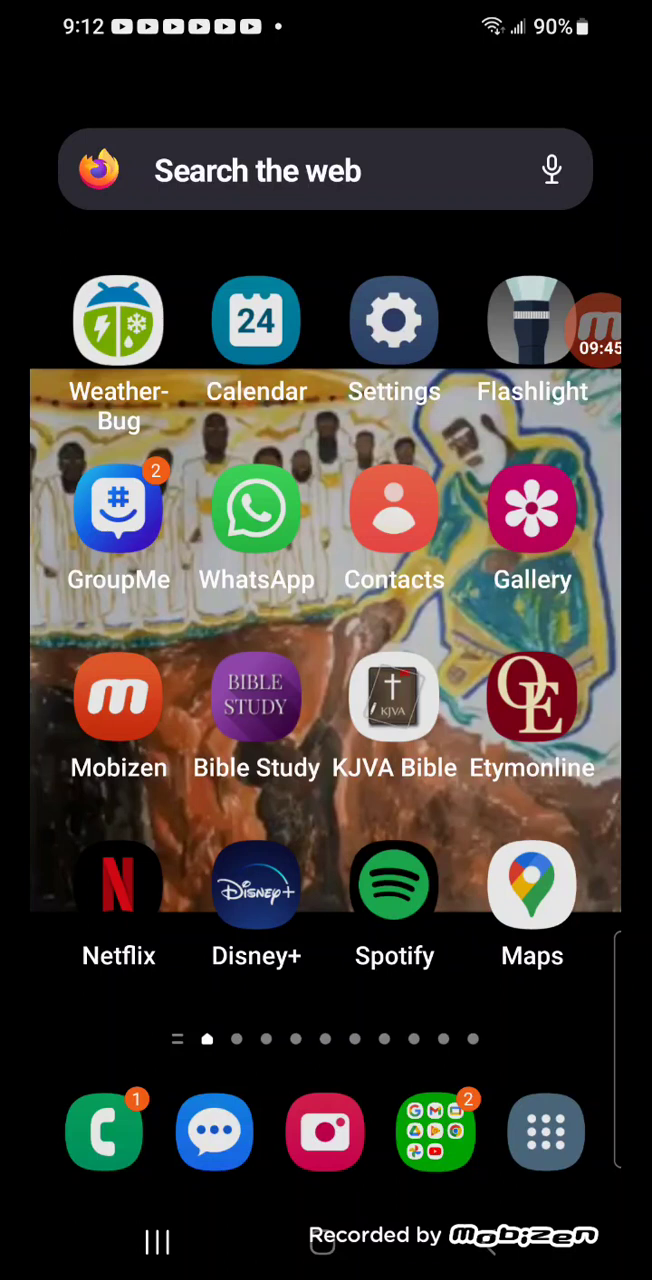
scroll(down, 3)
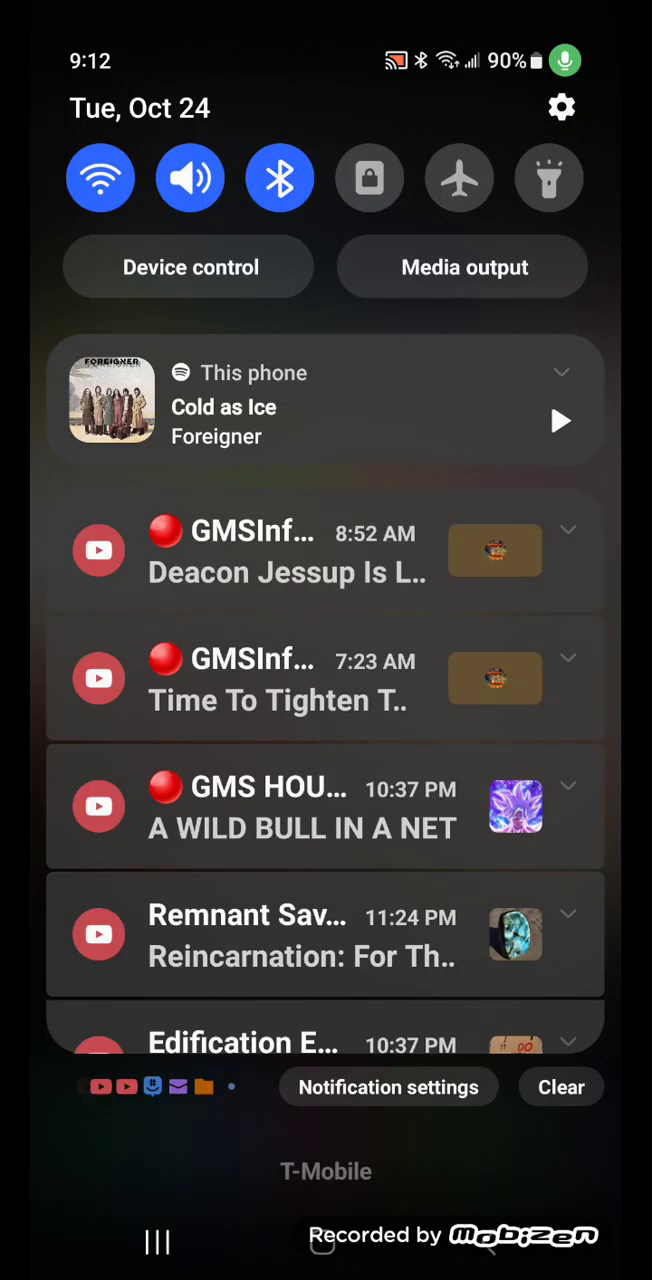